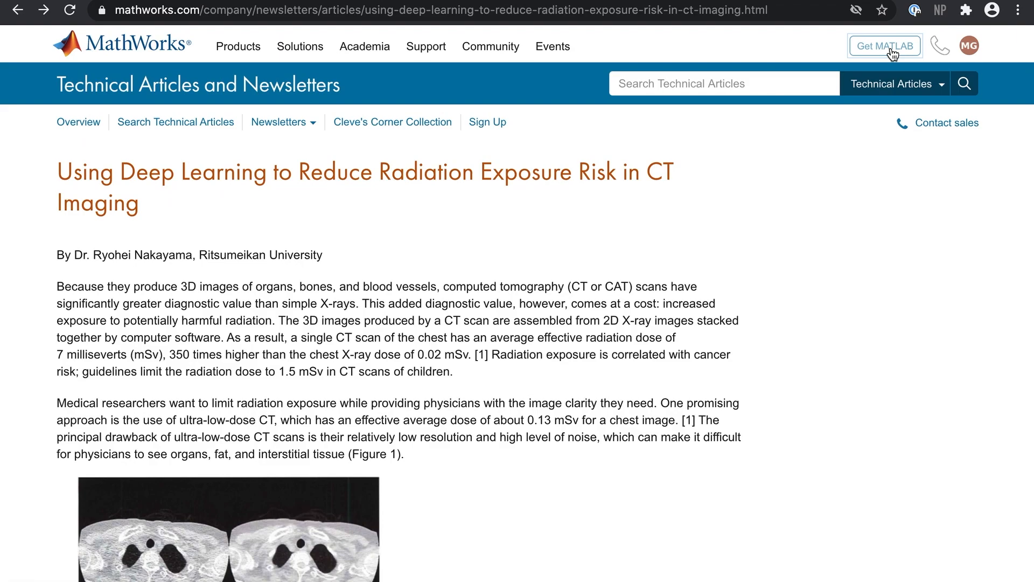
Step: Go to the Get MATLAB page from the site header
left_click(886, 45)
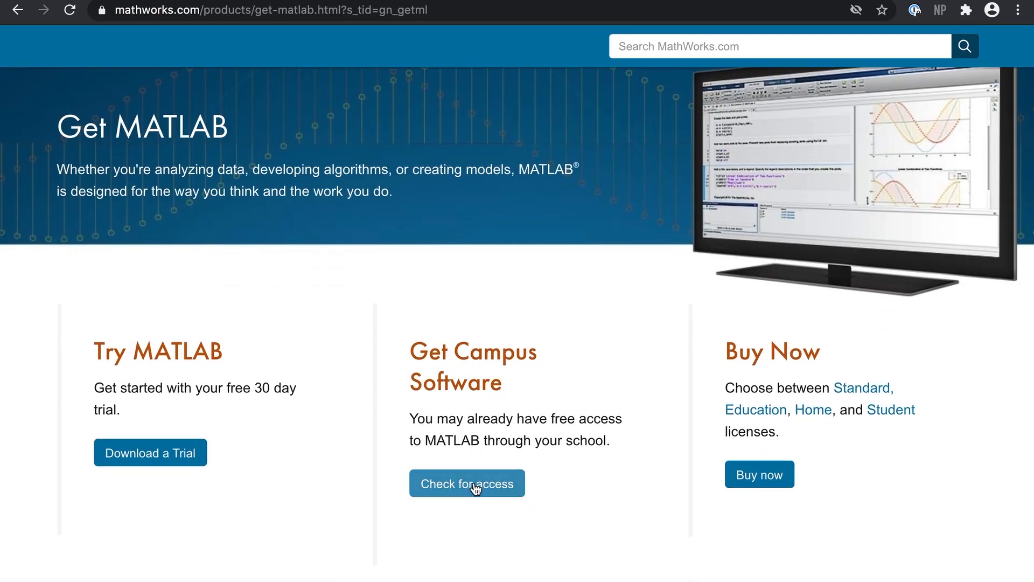
Step: Submit the campus access inquiry with university 'Kin...' and email, and confirm sending it
left_click(468, 483)
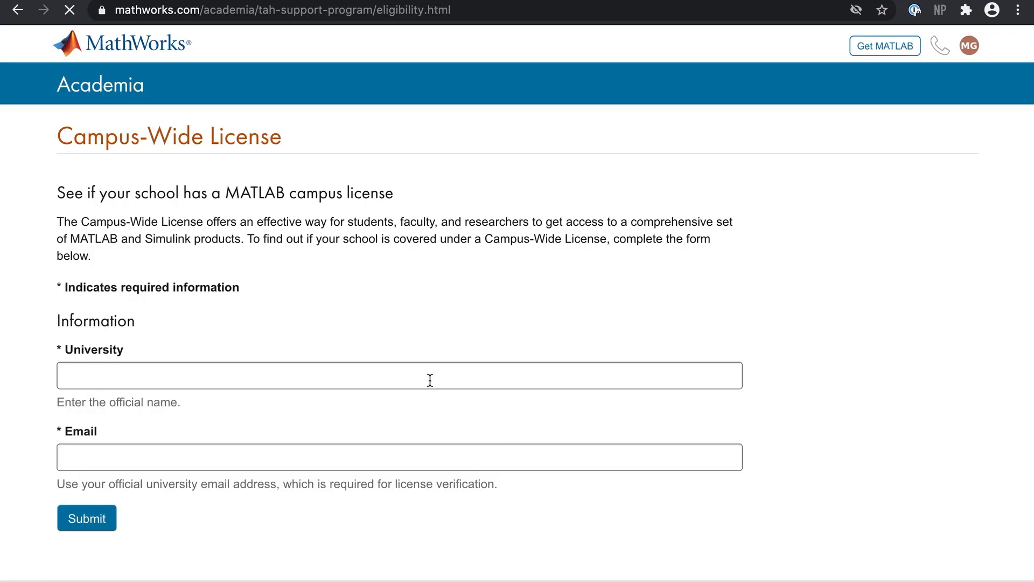
type("King Faisal University")
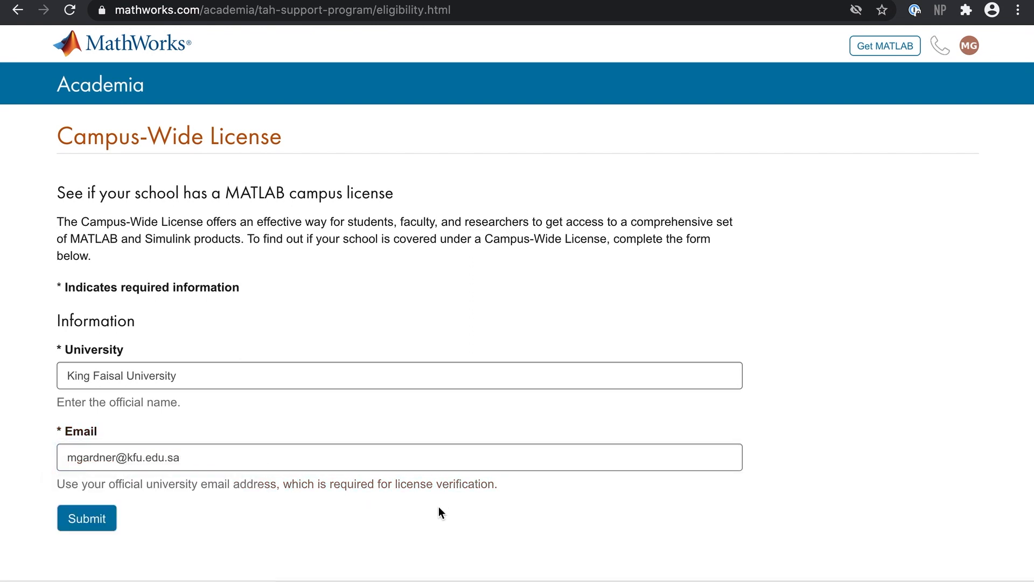
mouse_move(96, 518)
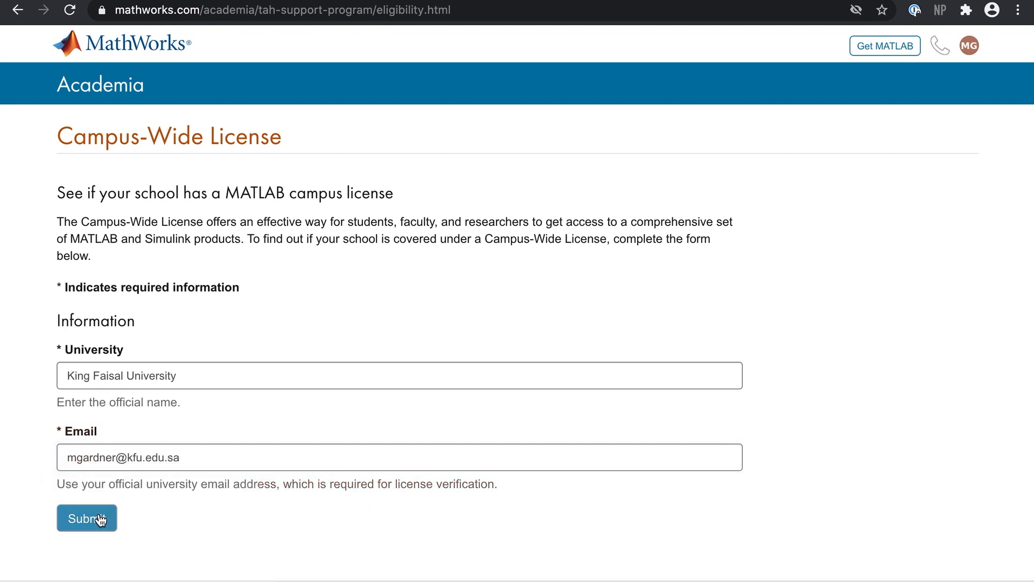
left_click(87, 518)
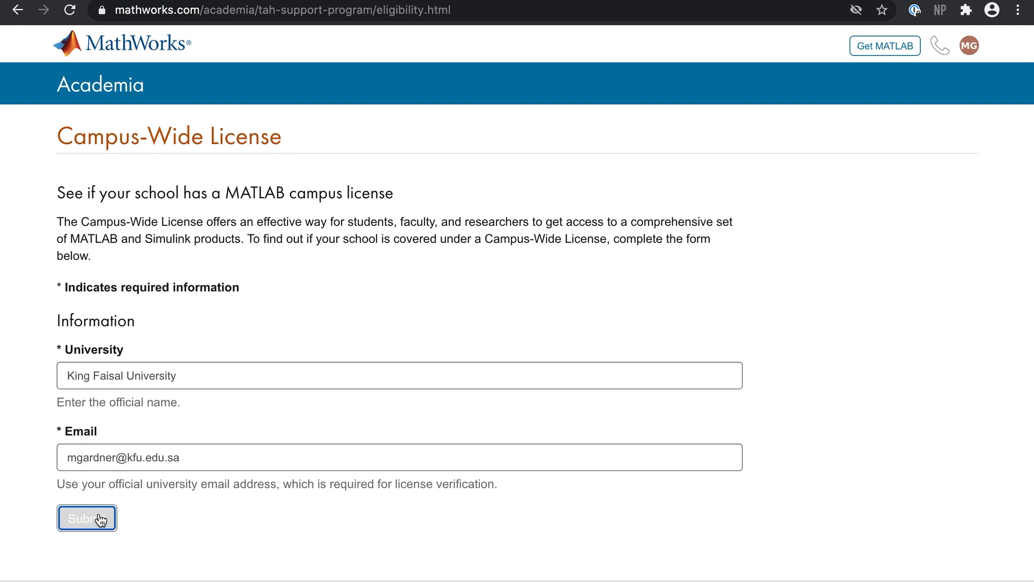
left_click(86, 518)
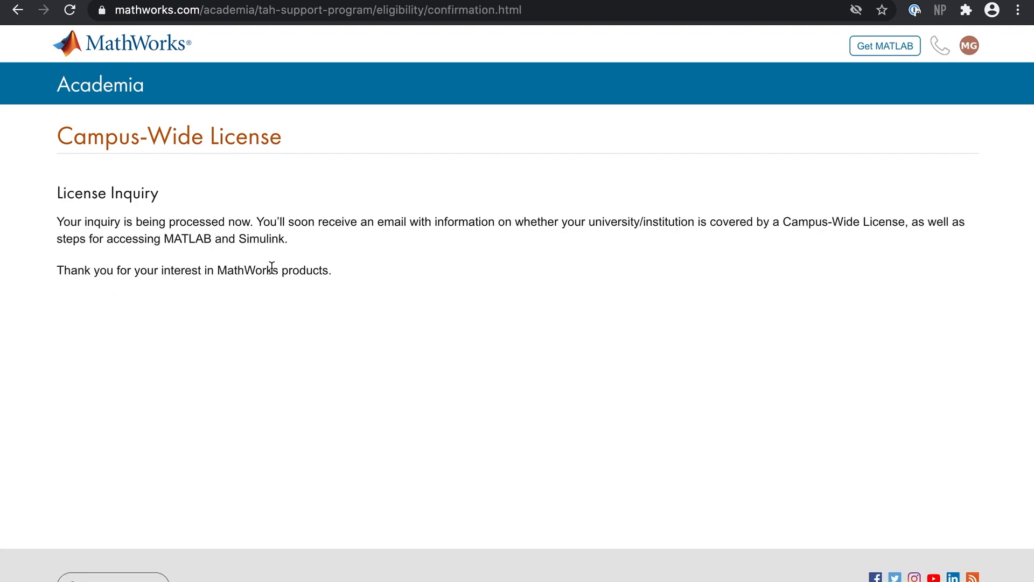
mouse_move(389, 268)
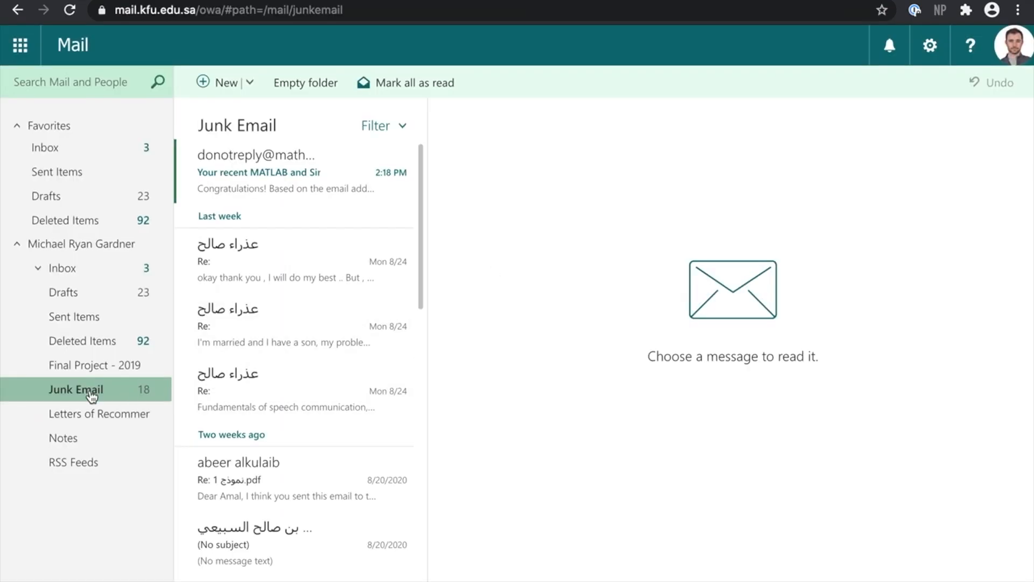
Step: Follow the MathWorks inquiry email's link to the License Center account page
left_click(285, 172)
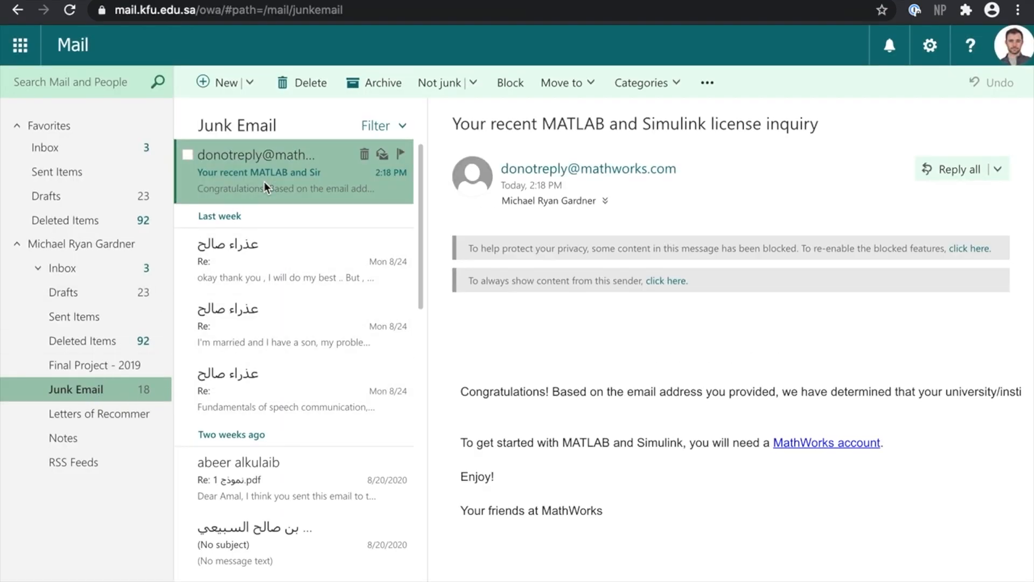
left_click(825, 443)
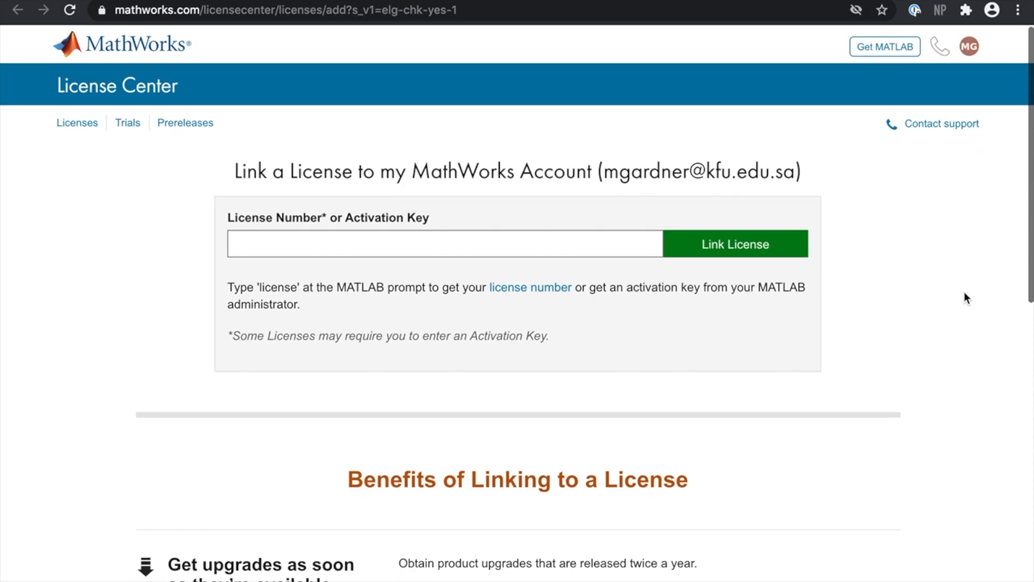
Step: View My Software, listing the academic MATLAB (Individual) license on the account
left_click(972, 45)
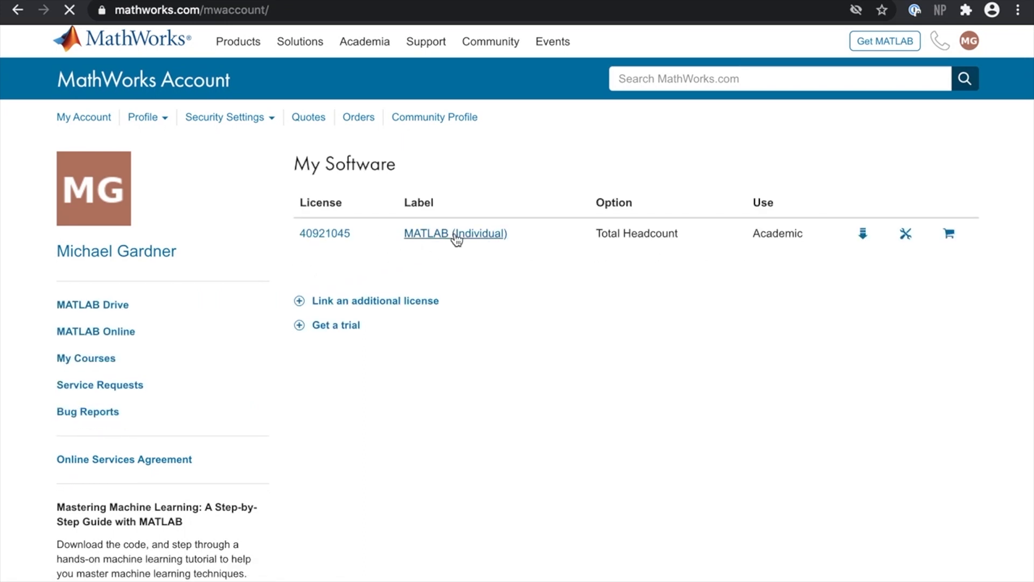
Step: From the MATLAB (Individual) license, start the download and choose release R2020a
left_click(454, 233)
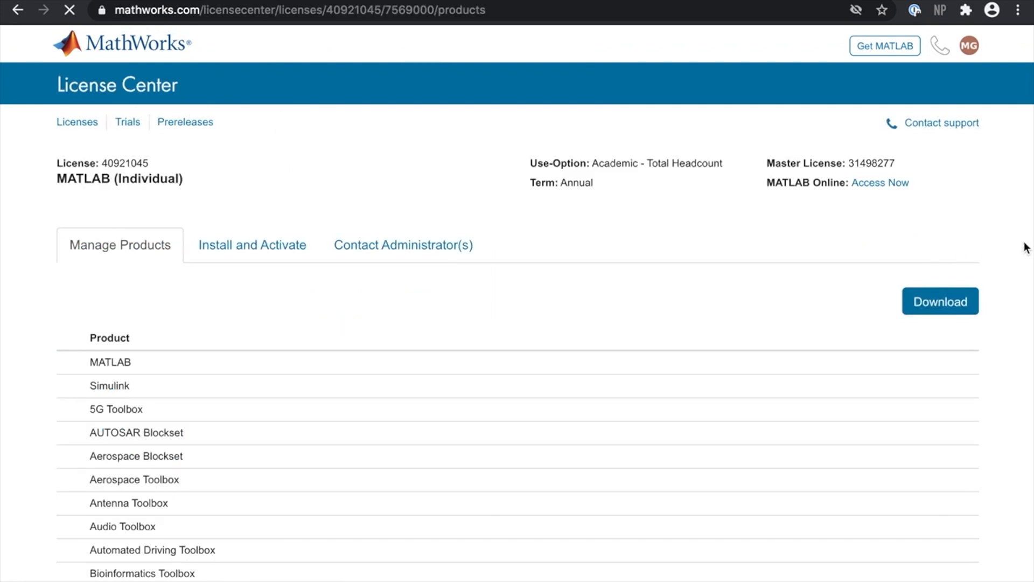
scroll("down", 3)
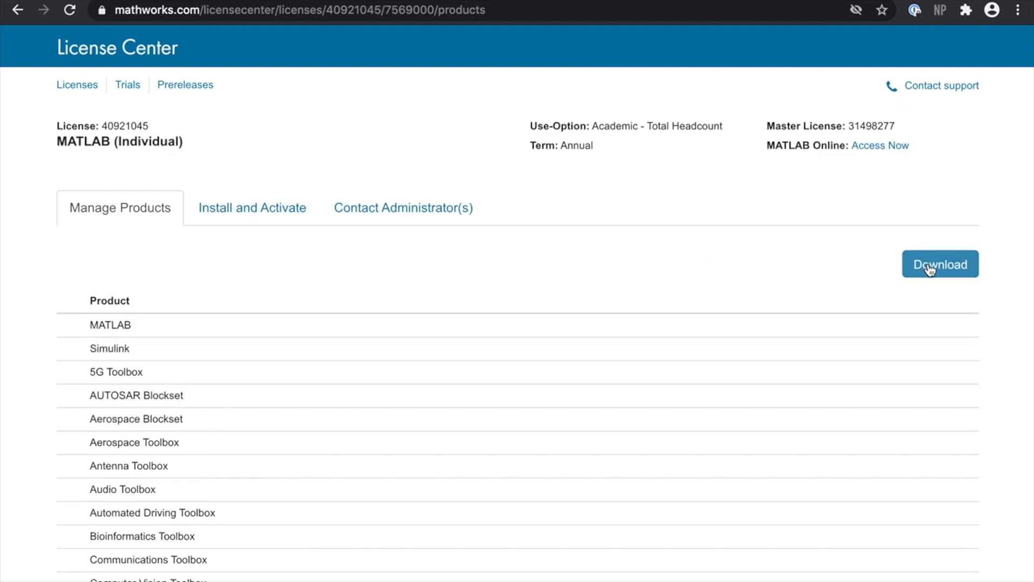
left_click(940, 263)
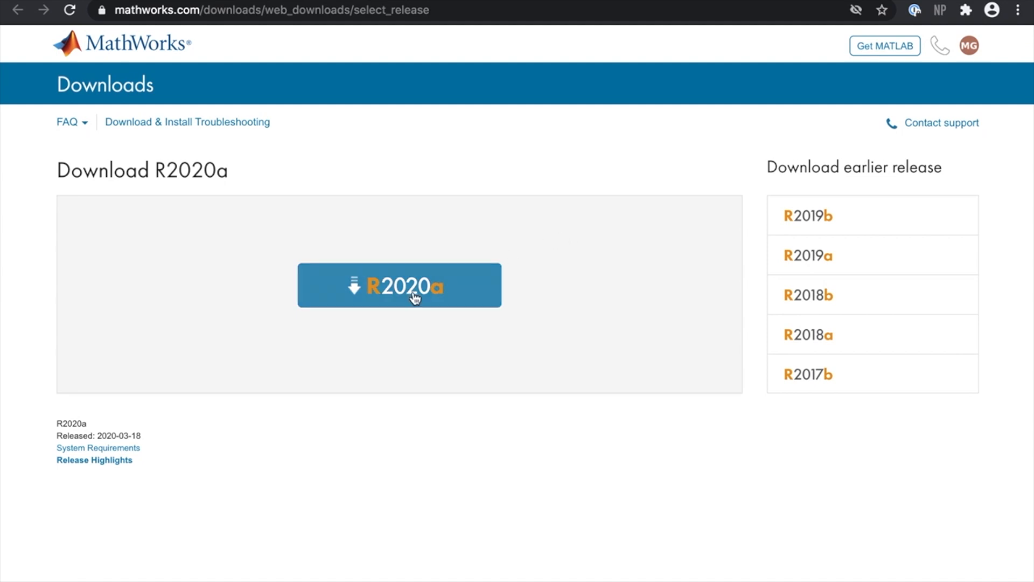
left_click(412, 298)
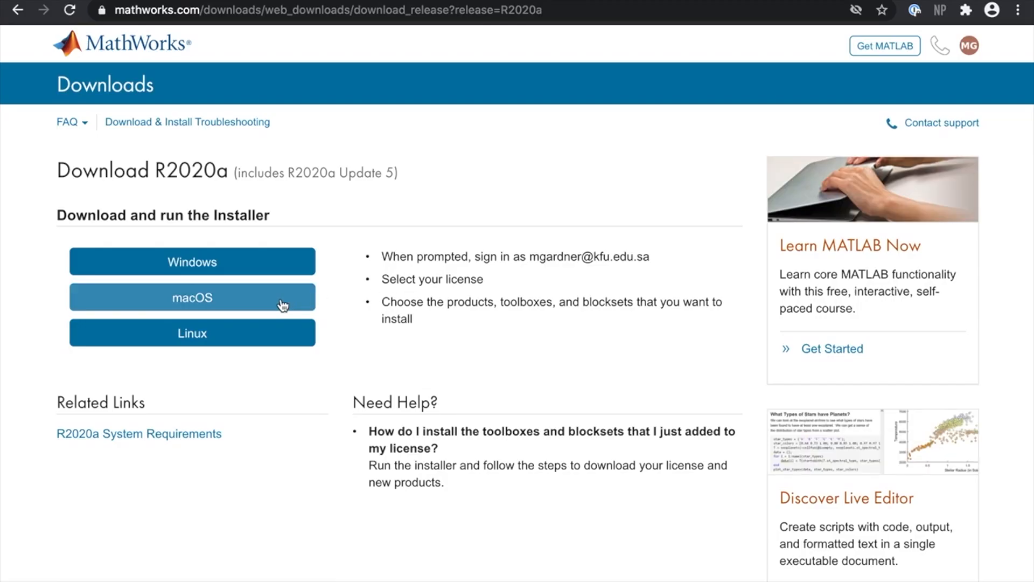